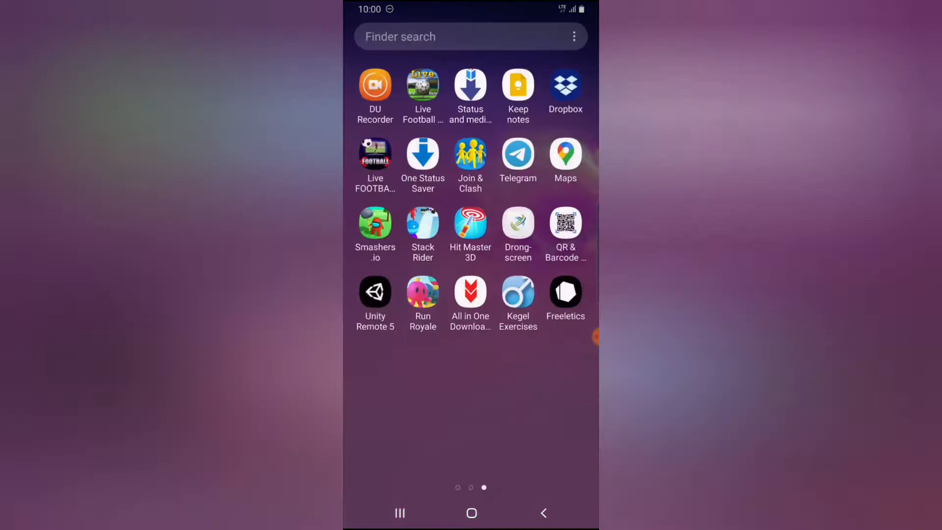
Step: Launch Facebook from the app drawer so the news feed appears
{"action": "scroll", "scroll_direction": "right", "scroll_amount": 3}
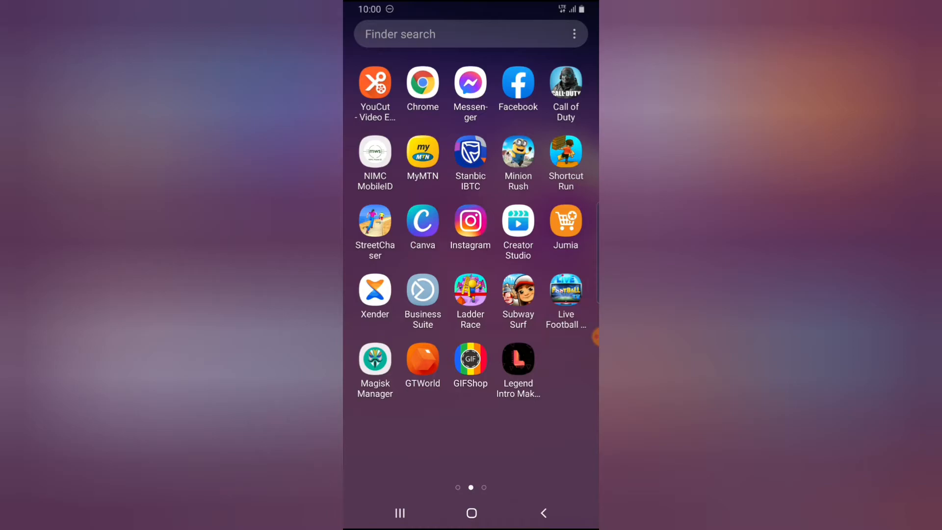
{"action": "left_click", "coordinate": [516, 84]}
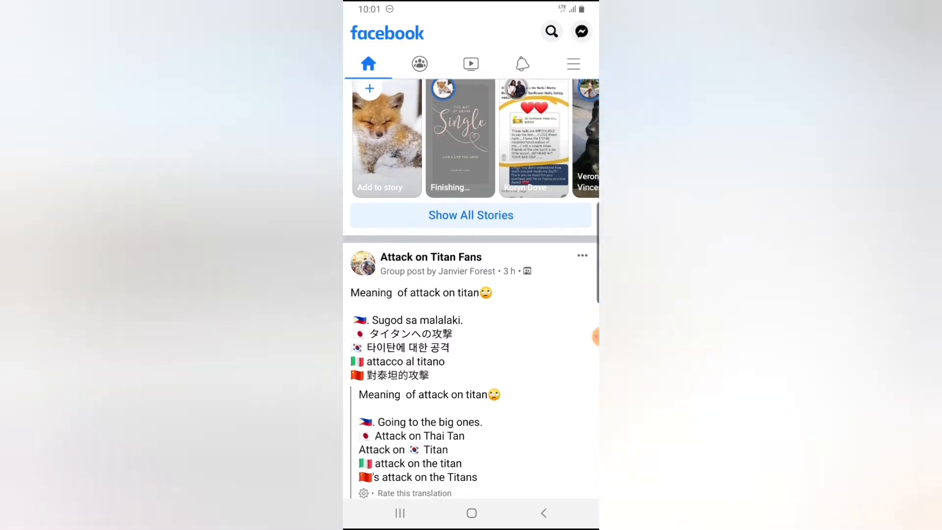
Step: Save the Call Of Duty Mobile Nigeria group post about reinstalling the game
{"action": "scroll", "scroll_direction": "down", "scroll_amount": 3}
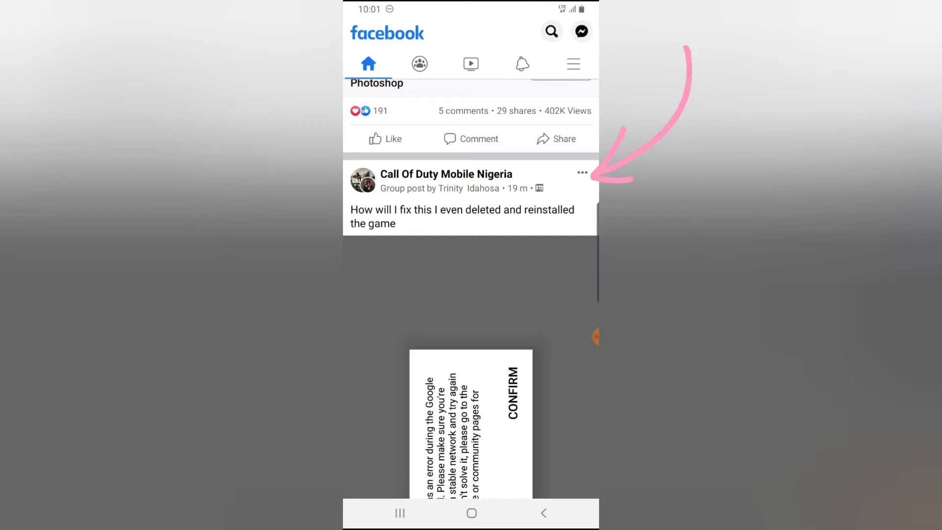
{"action": "left_click", "coordinate": [580, 173]}
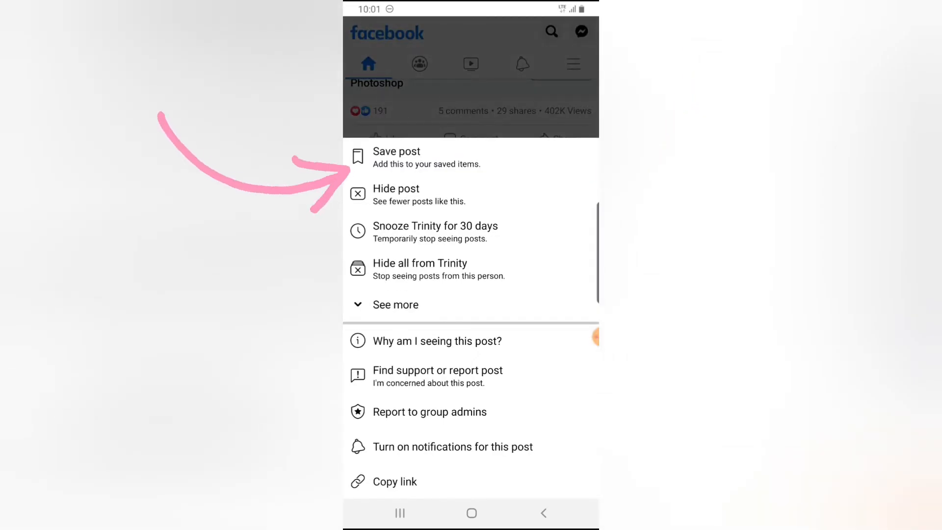
{"action": "left_click", "coordinate": [396, 156]}
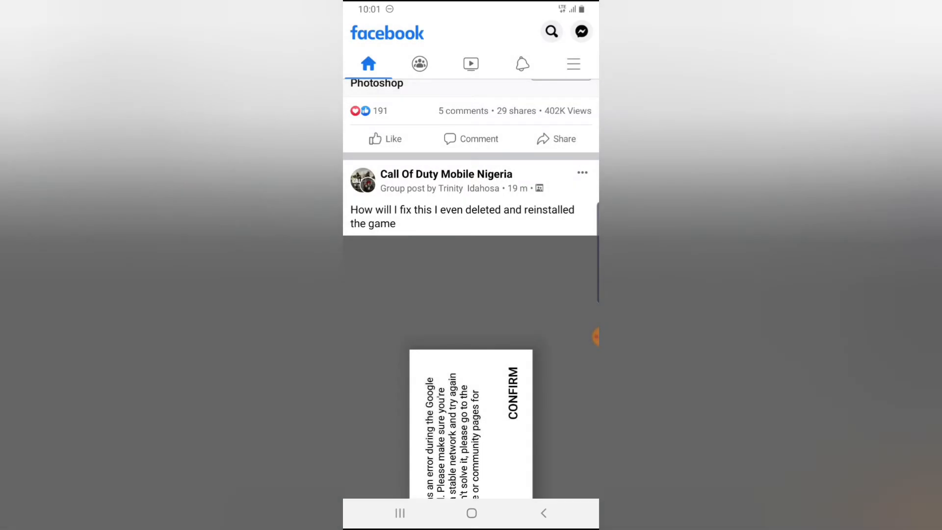
{"action": "scroll", "scroll_direction": "up", "scroll_amount": 3}
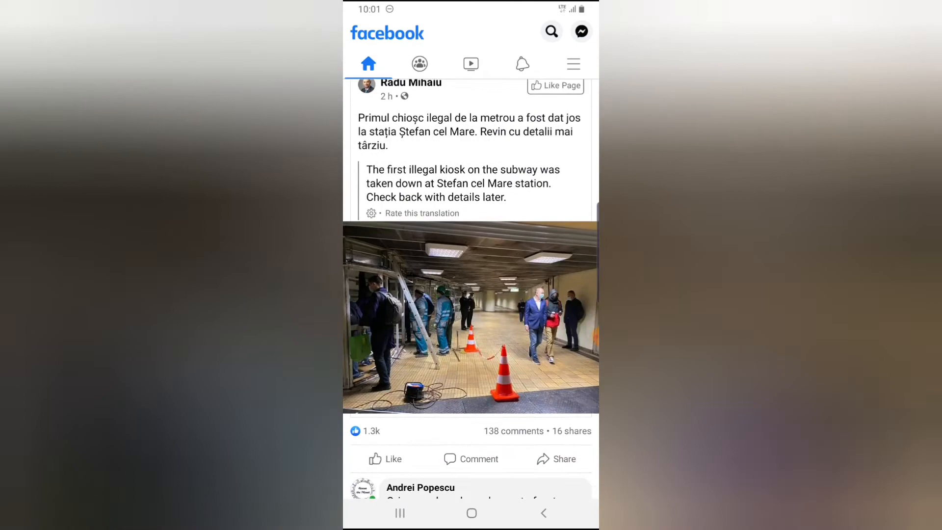
Step: Save the Call Of Duty Mobile Nigeria 'Wakanda' post and start a new collection for it
{"action": "scroll", "scroll_direction": "down", "scroll_amount": 3}
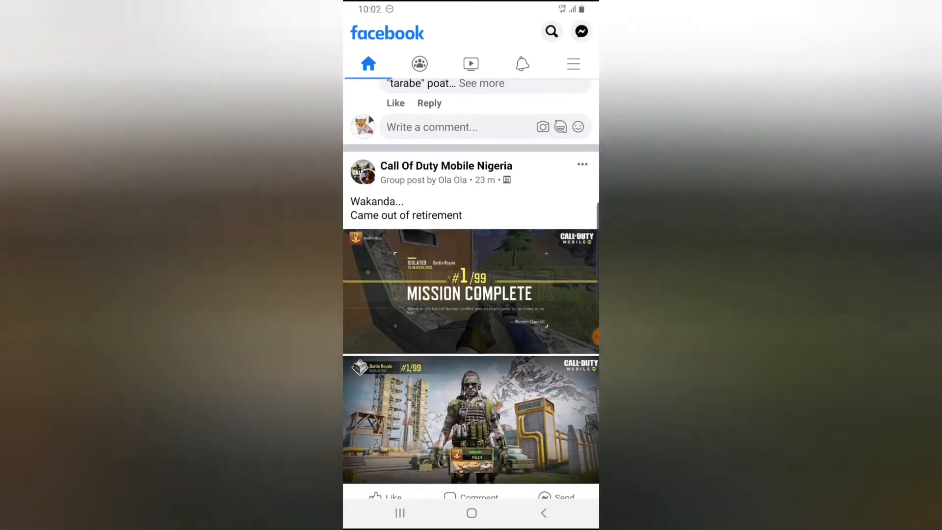
{"action": "left_click", "coordinate": [580, 164]}
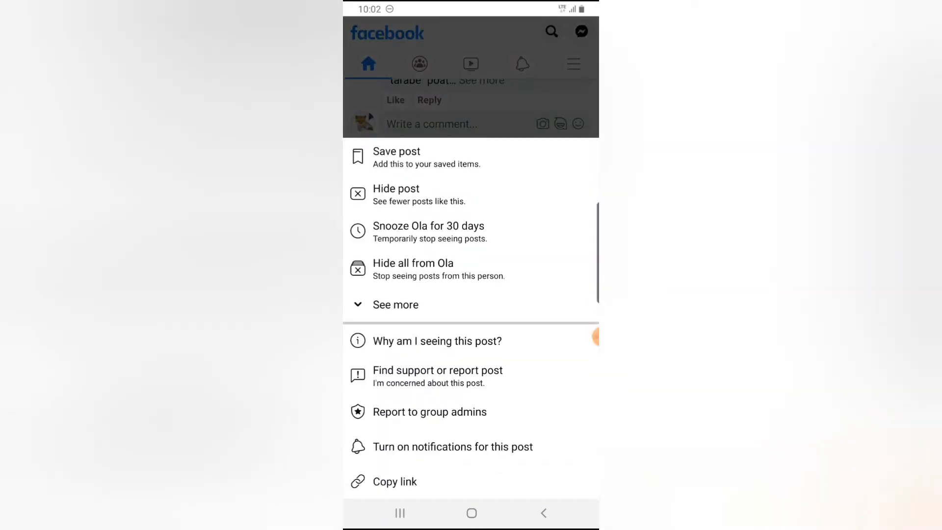
{"action": "left_click", "coordinate": [396, 150]}
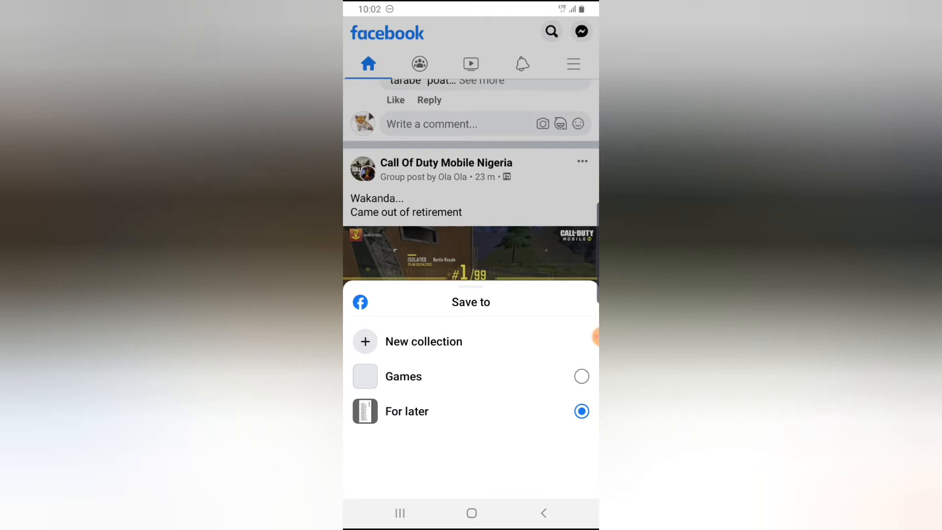
{"action": "left_click", "coordinate": [423, 341]}
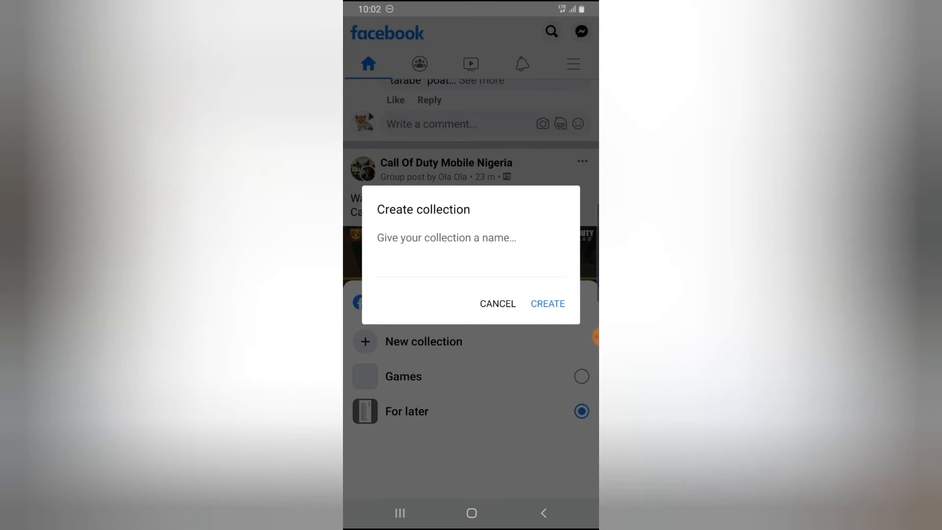
Step: Name the new collection 'My Fav Game' and create it
{"action": "left_click", "coordinate": [470, 252]}
{"action": "type", "text": "M"}
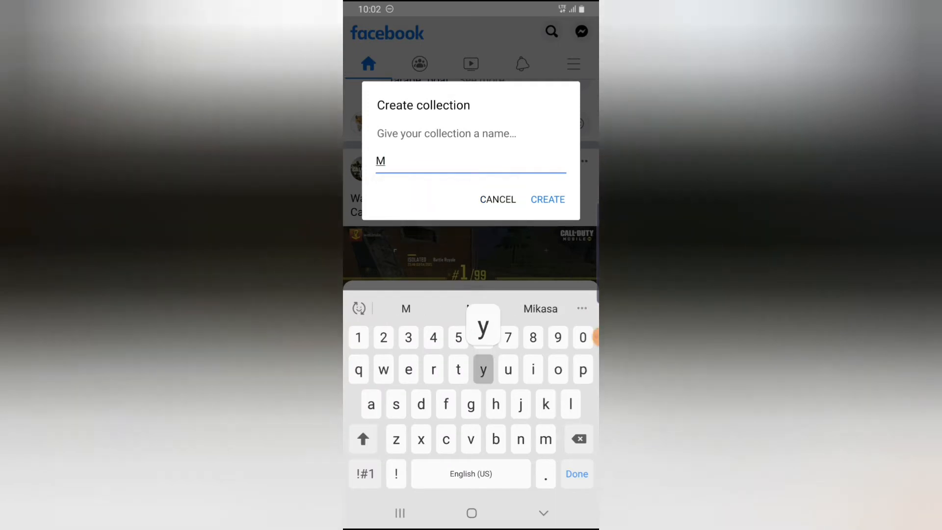
{"action": "type", "text": "y Game"}
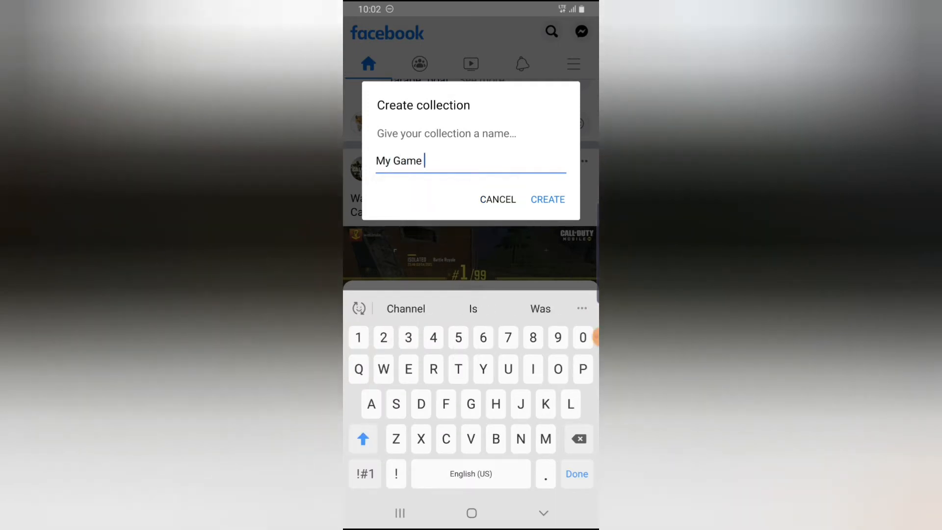
{"action": "type", "text": "F"}
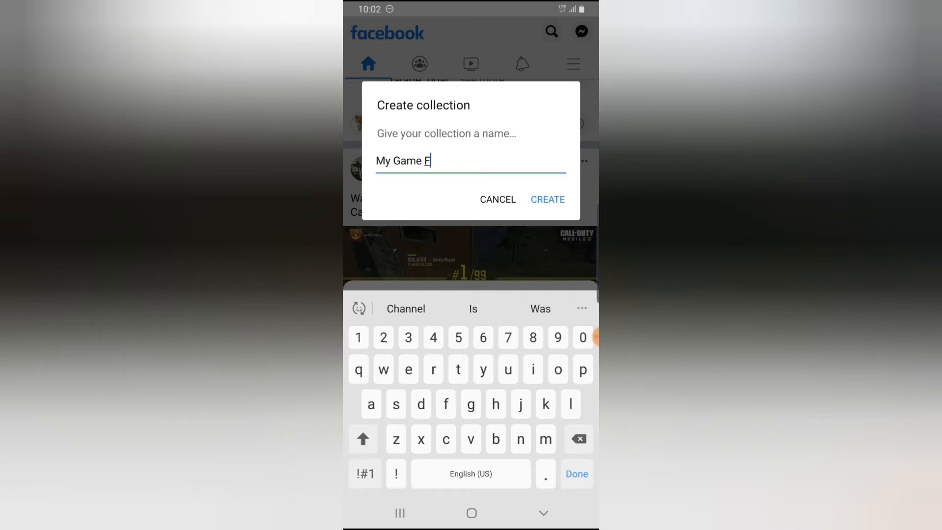
{"action": "key", "text": "Backspace"}
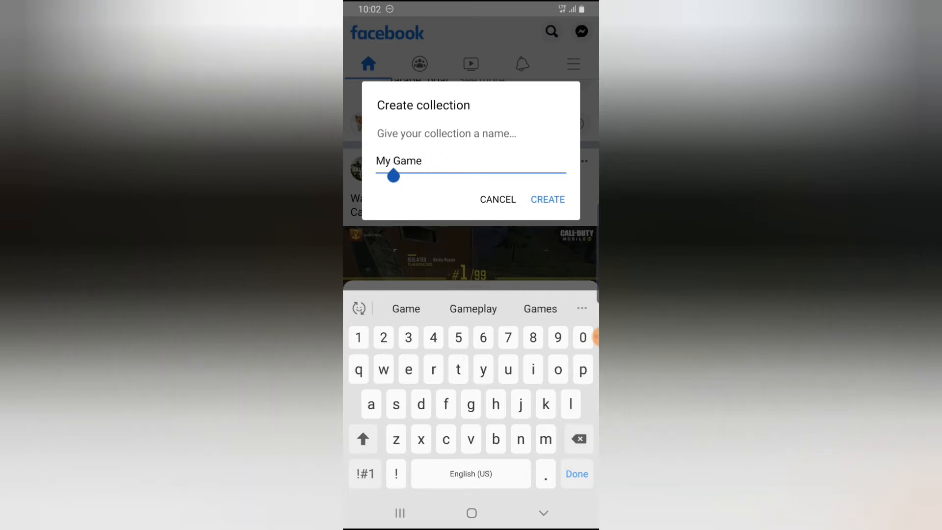
{"action": "type", "text": "Fav"}
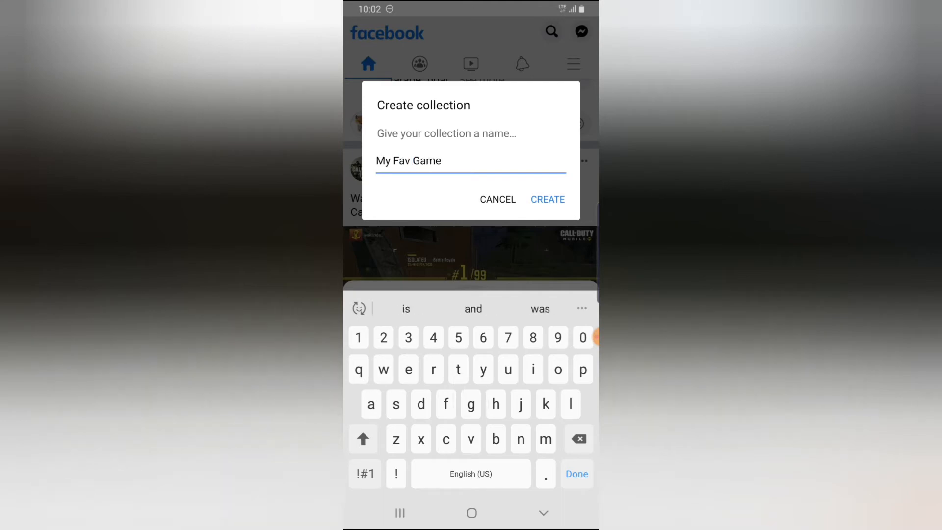
{"action": "left_click", "coordinate": [547, 199]}
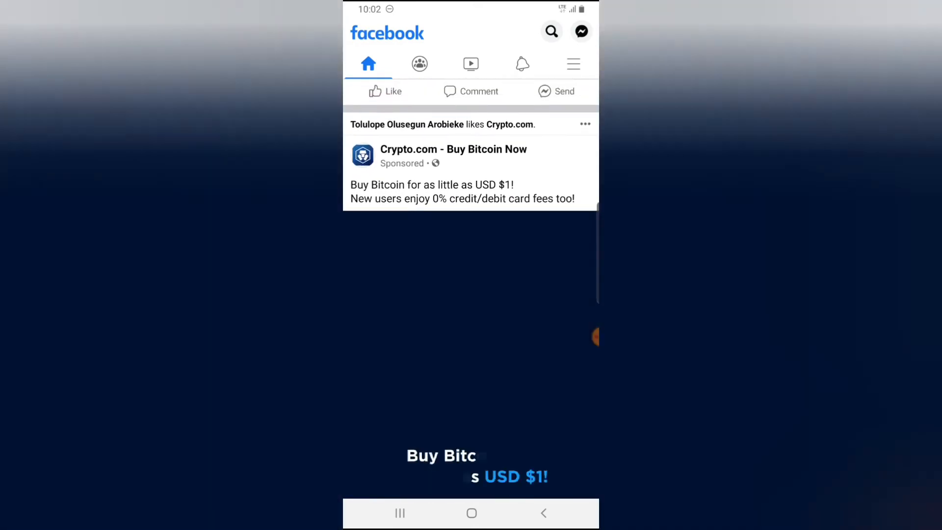
Step: Save the Call of Duty Mobile sponsored ad's video to saved videos
{"action": "scroll", "scroll_direction": "up", "scroll_amount": 3}
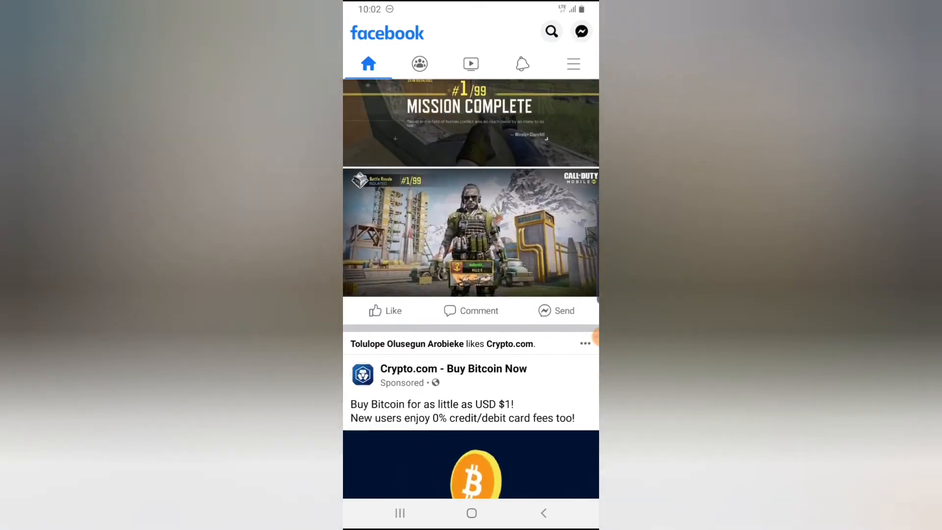
{"action": "left_click", "coordinate": [584, 343]}
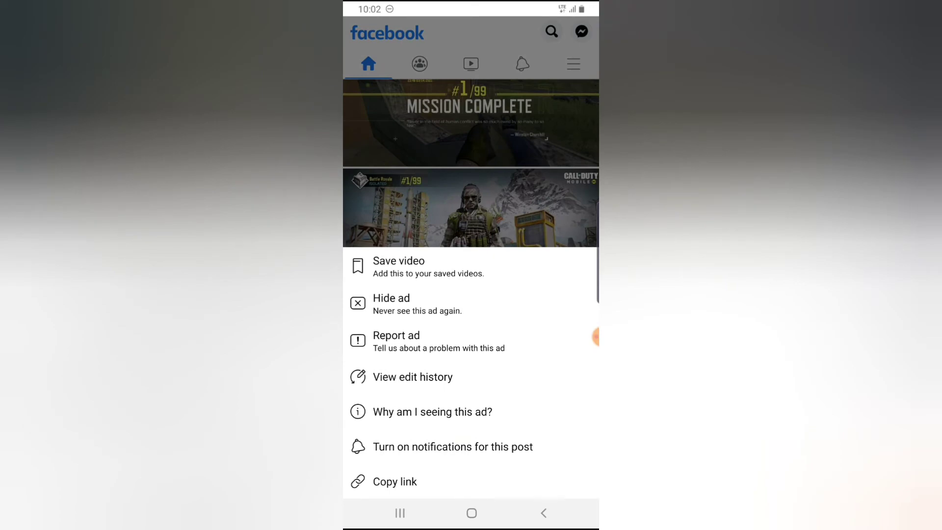
{"action": "left_click", "coordinate": [399, 266]}
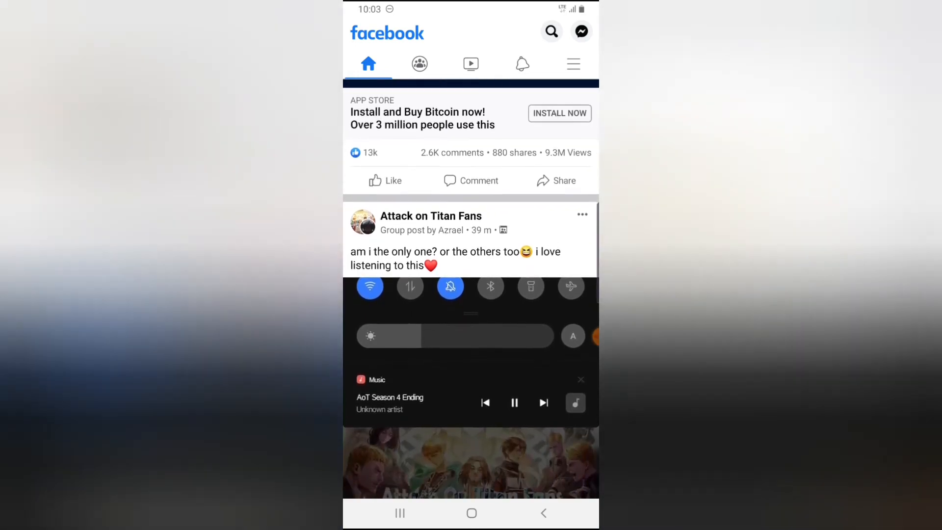
Step: Switch from the news feed to the Groups feed
{"action": "scroll", "scroll_direction": "up", "scroll_amount": 3}
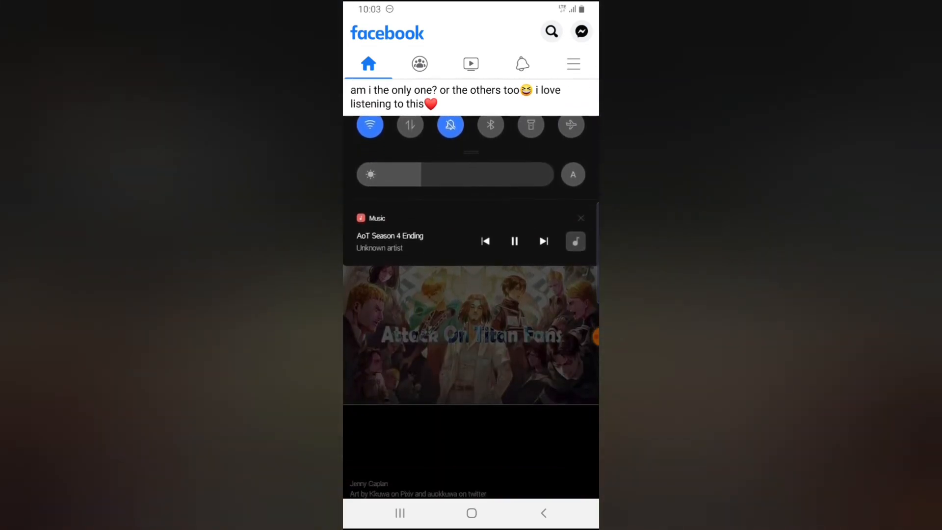
{"action": "scroll", "scroll_direction": "up", "scroll_amount": 3}
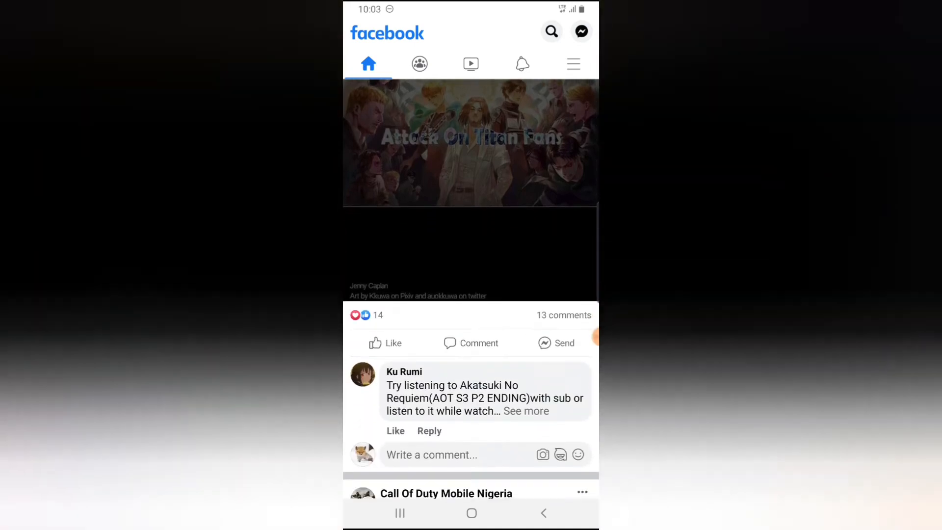
{"action": "scroll", "scroll_direction": "down", "scroll_amount": 3}
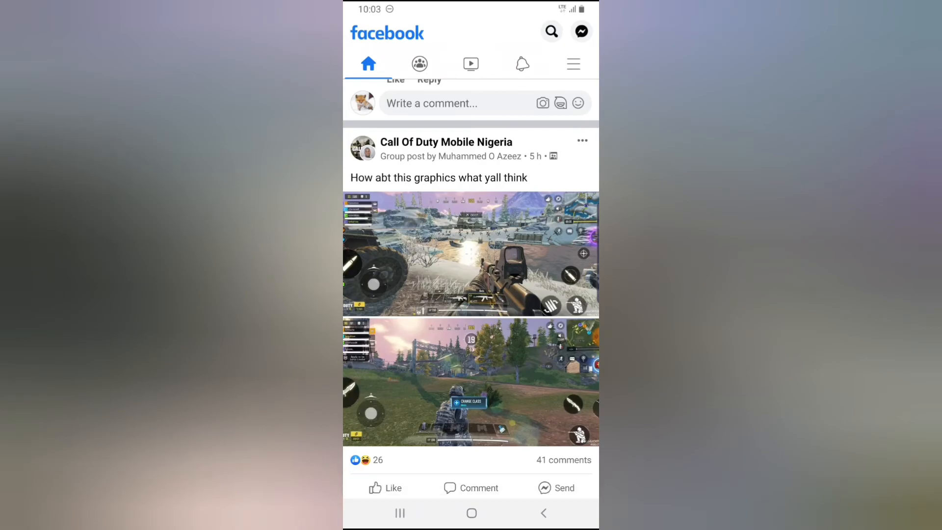
{"action": "left_click", "coordinate": [419, 63]}
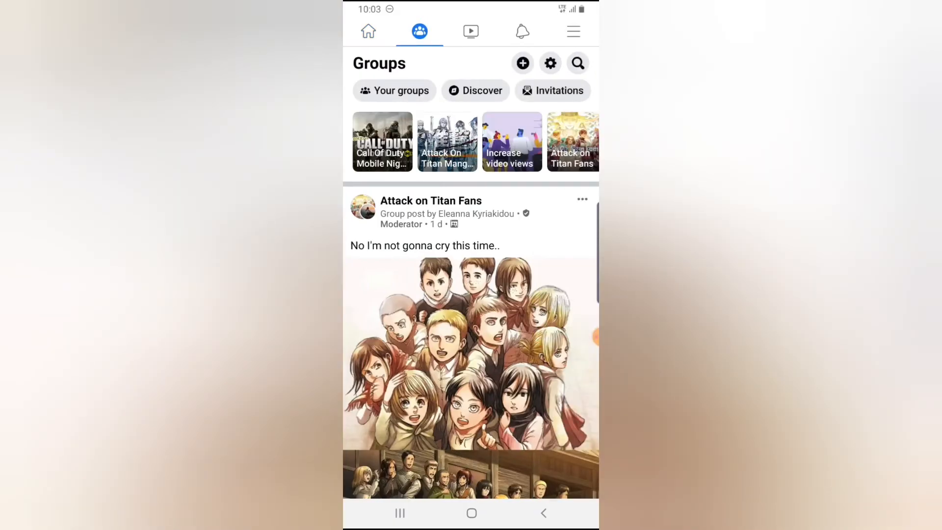
Step: Save the Attack on Titan Fans group post to Business and finance, then go to the Watch feed
{"action": "left_click", "coordinate": [582, 198]}
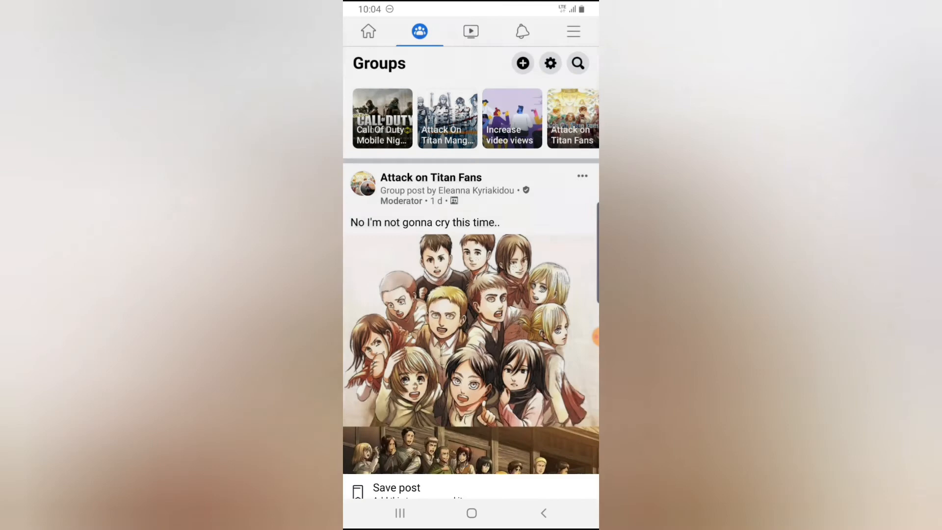
{"action": "left_click", "coordinate": [396, 487]}
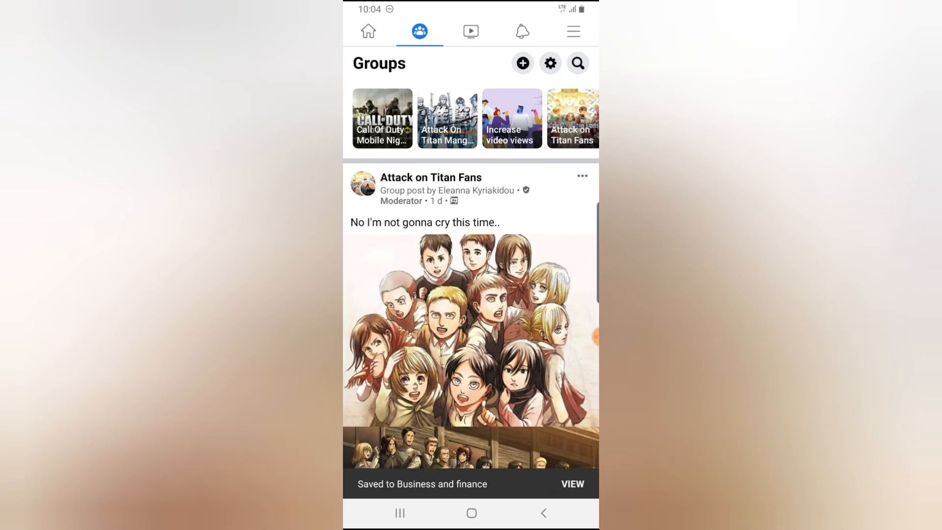
{"action": "left_click", "coordinate": [581, 176]}
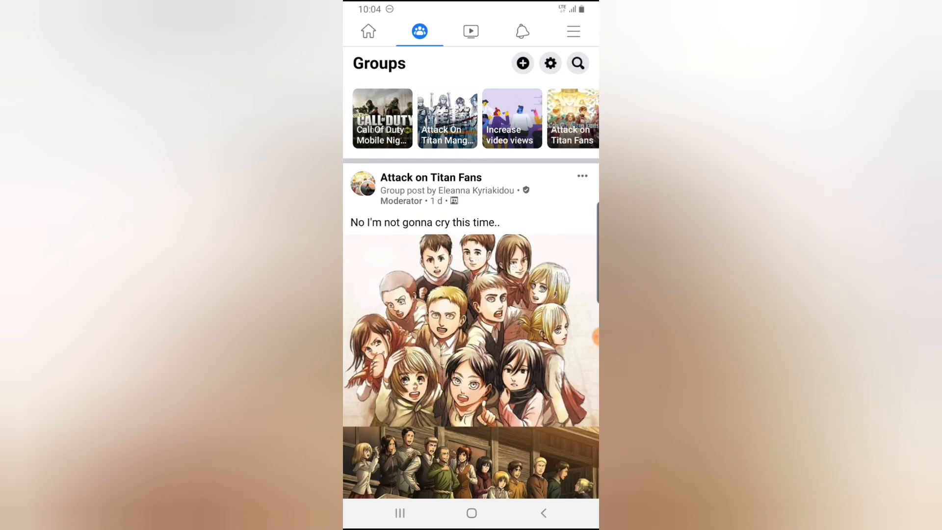
{"action": "left_click", "coordinate": [470, 30]}
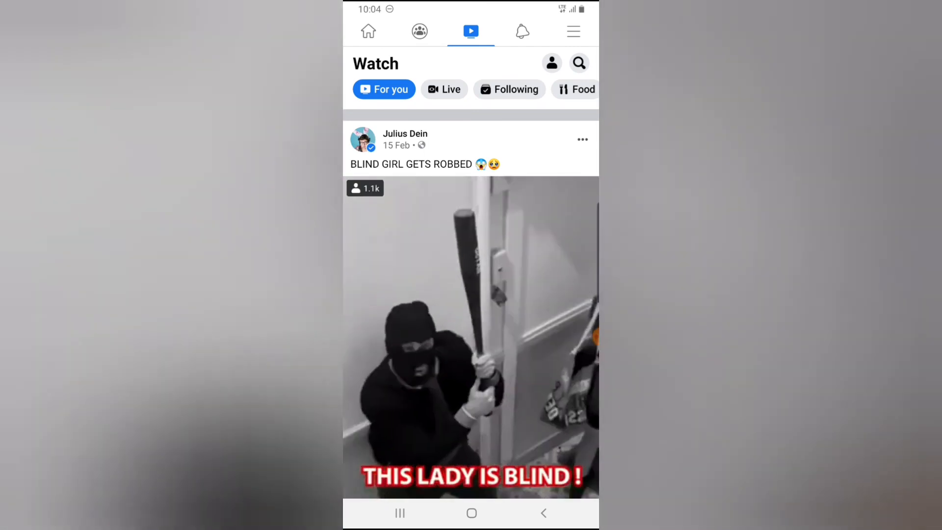
Step: Save the BLIND GIRL GETS ROBBED video from the Watch feed
{"action": "left_click", "coordinate": [582, 139]}
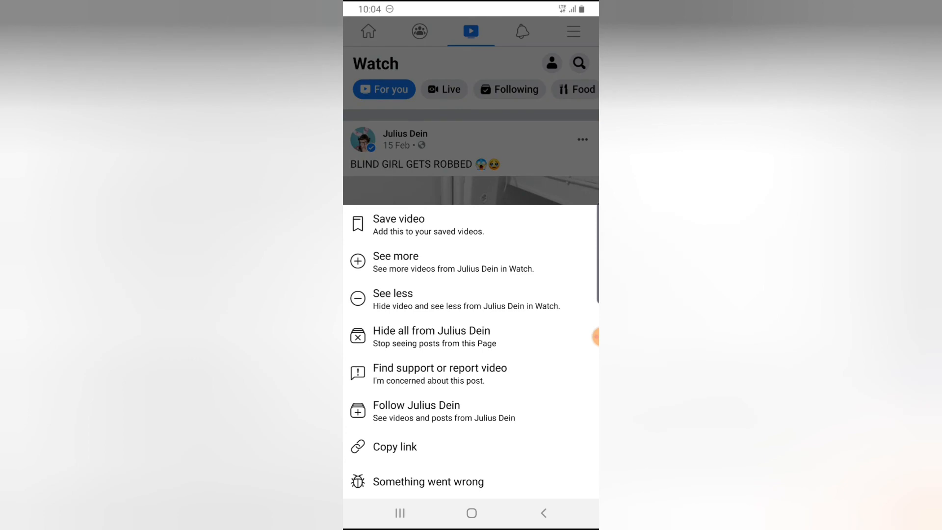
{"action": "left_click", "coordinate": [399, 219]}
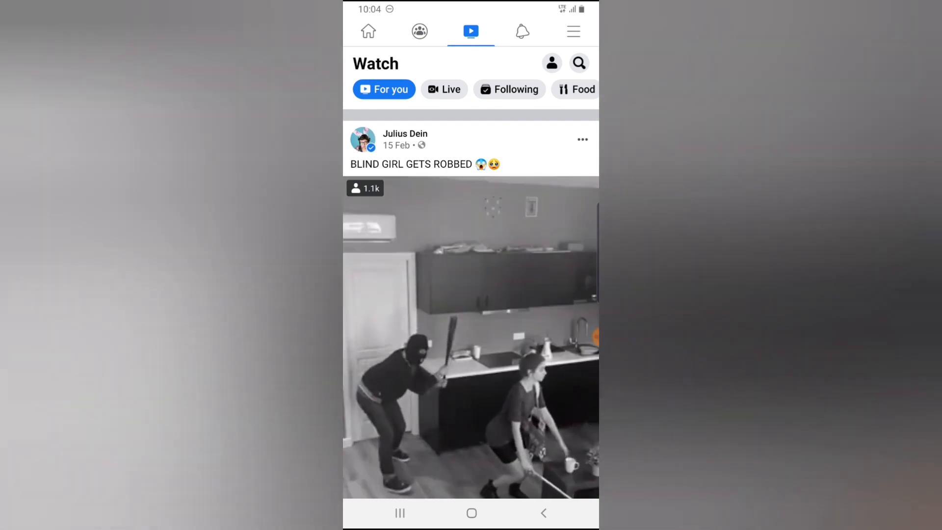
Step: Unsave the BLIND GIRL GETS ROBBED video and return to the home news feed
{"action": "left_click", "coordinate": [581, 139]}
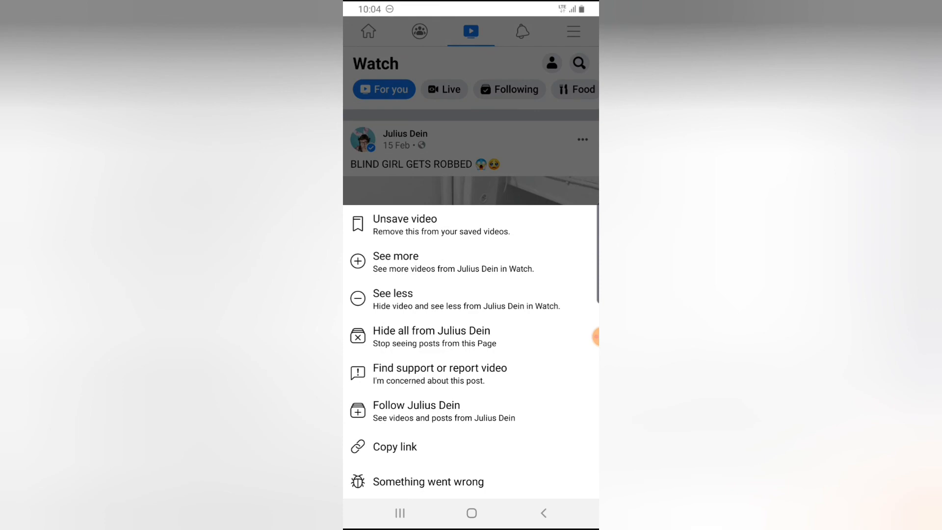
{"action": "left_click", "coordinate": [404, 218]}
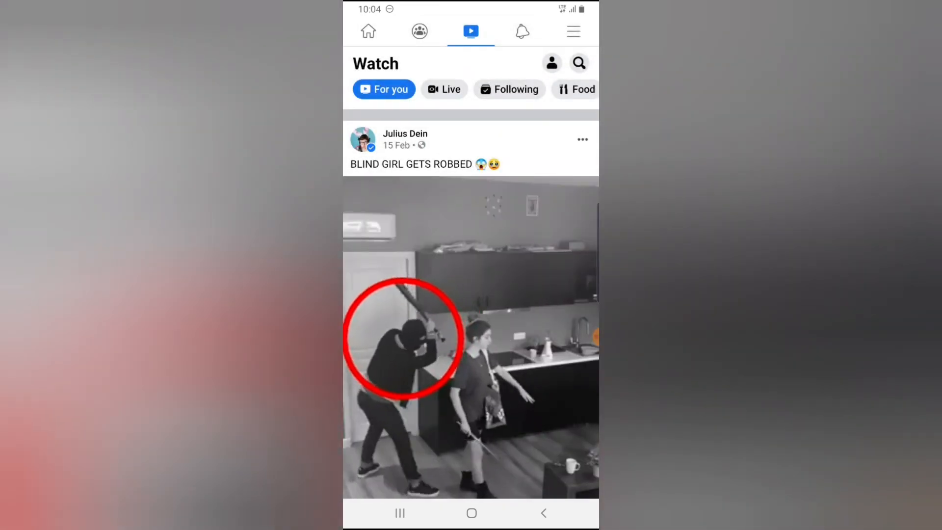
{"action": "left_click", "coordinate": [581, 140]}
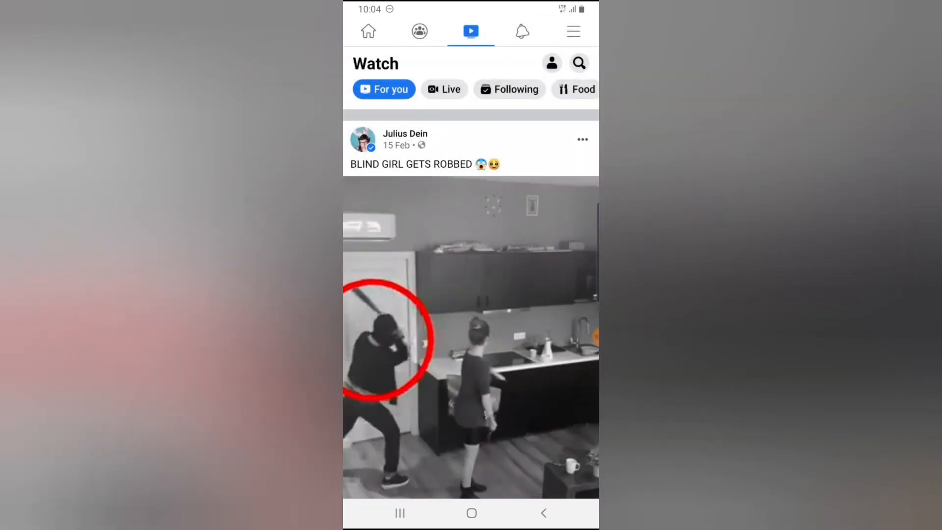
{"action": "left_click", "coordinate": [369, 30]}
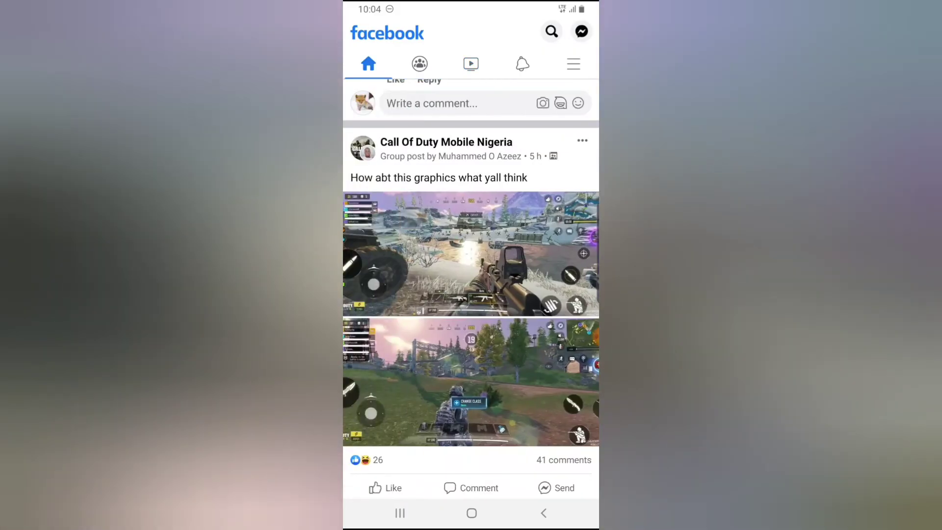